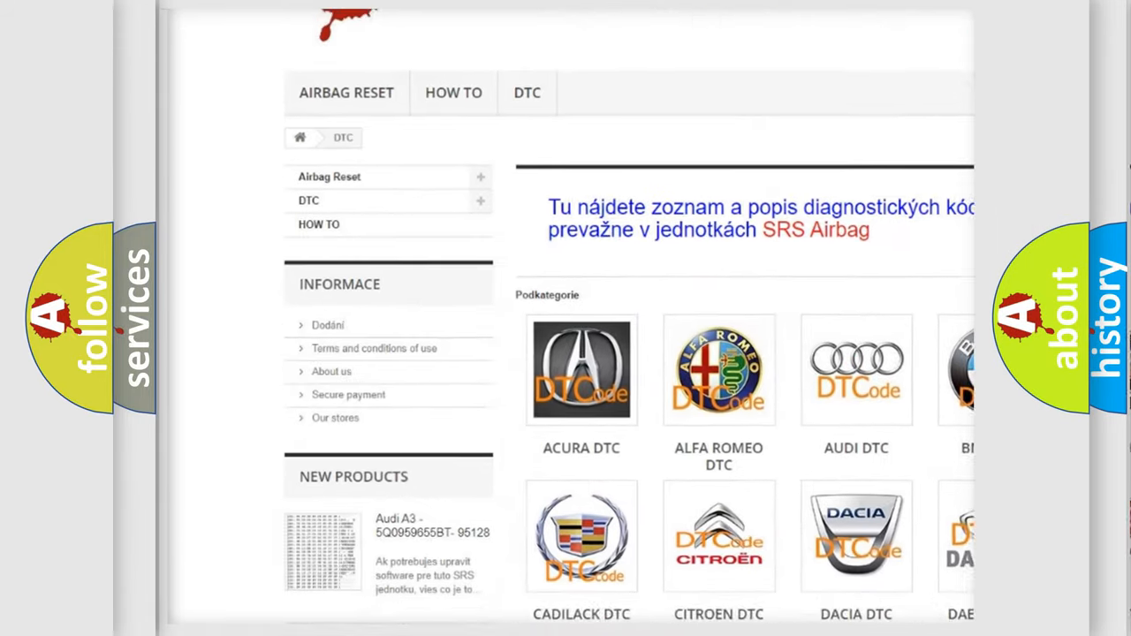
pyautogui.scroll(-3)
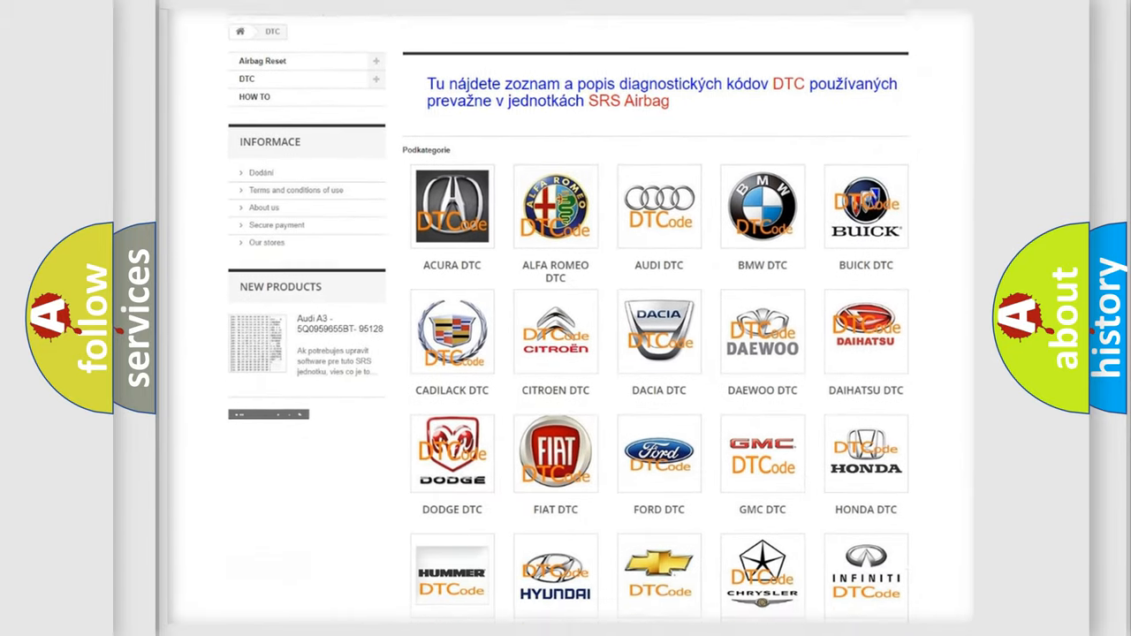
pyautogui.scroll(-3)
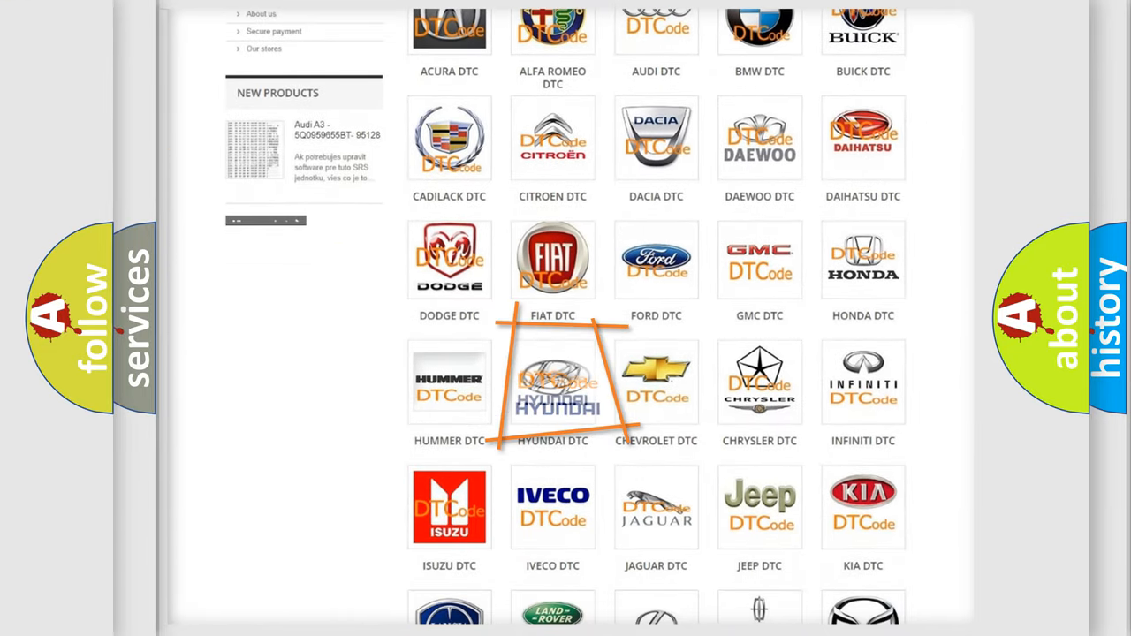